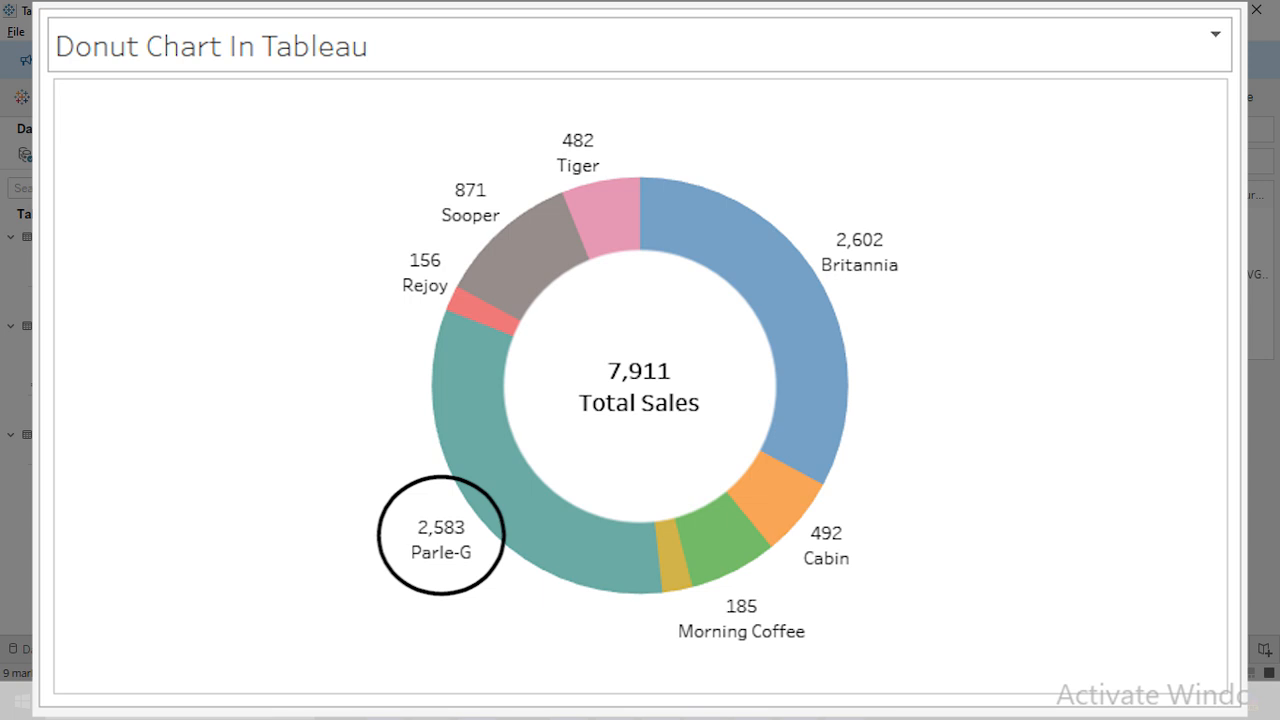
Switch from the finished preview to the blank Donut Chart In Tableau worksheet.
click(440, 536)
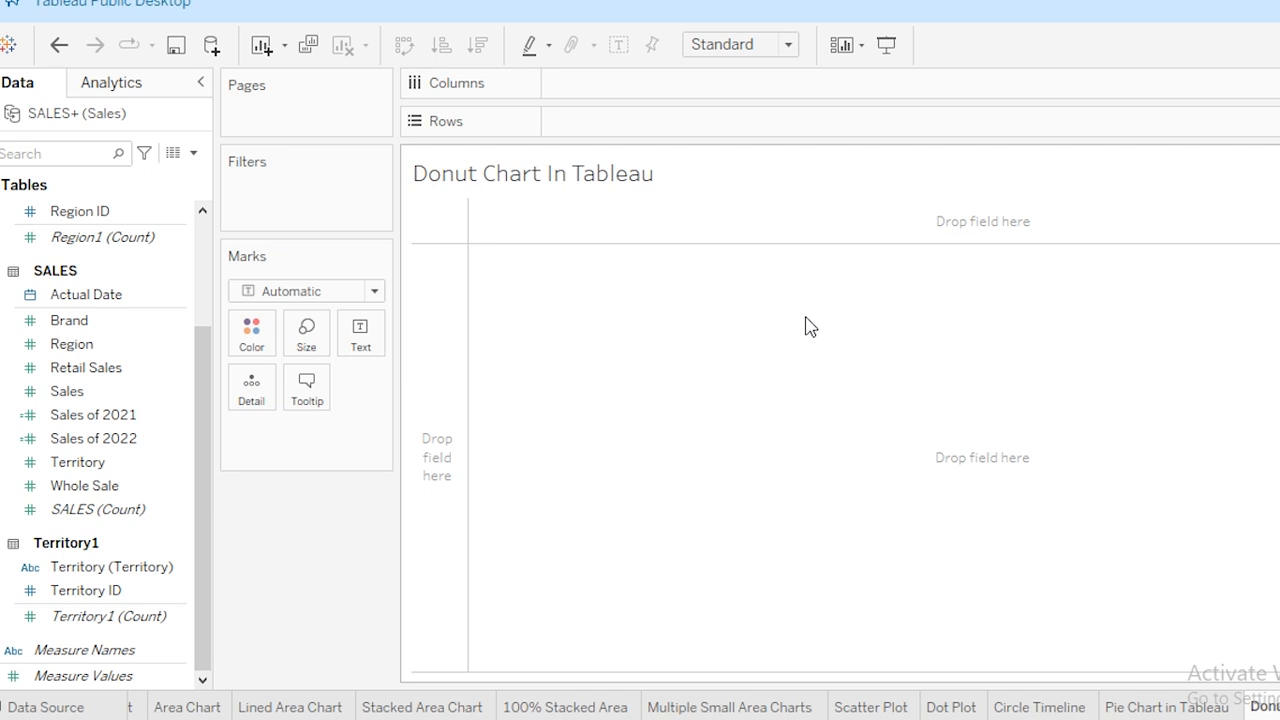
Change the mark type to Pie for the brand sales chart.
click(306, 290)
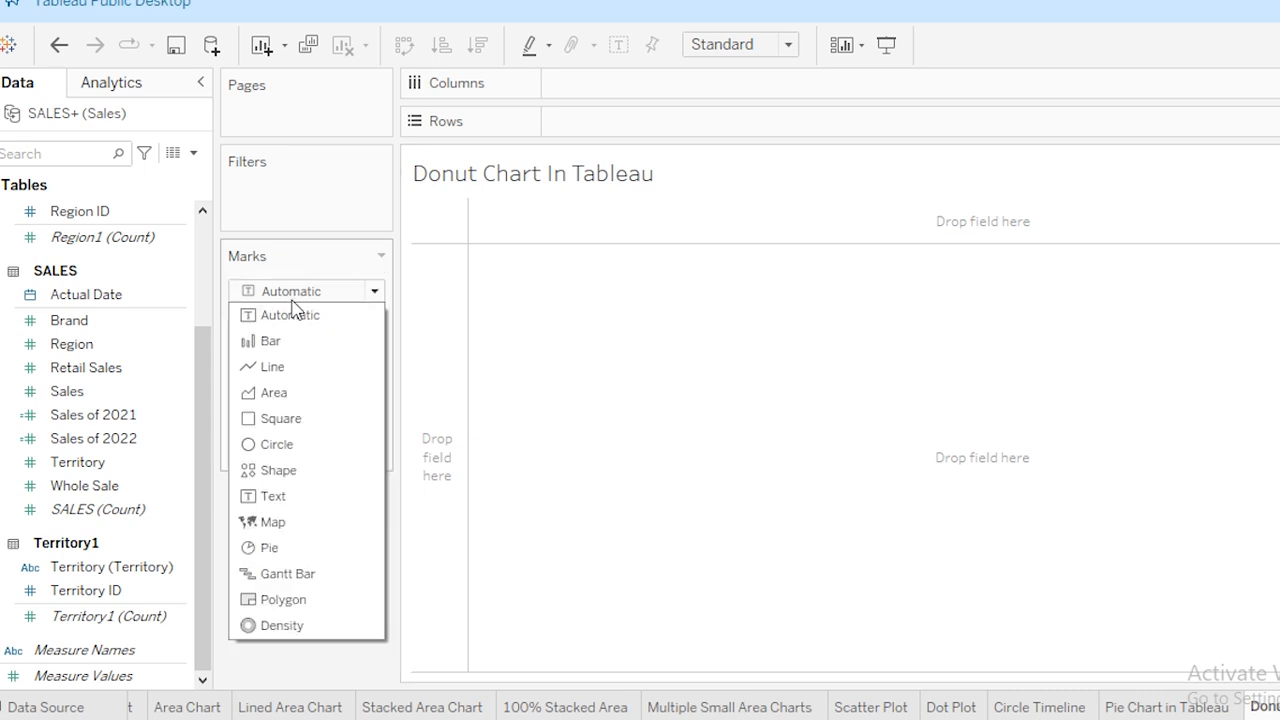
mouse_move(268, 548)
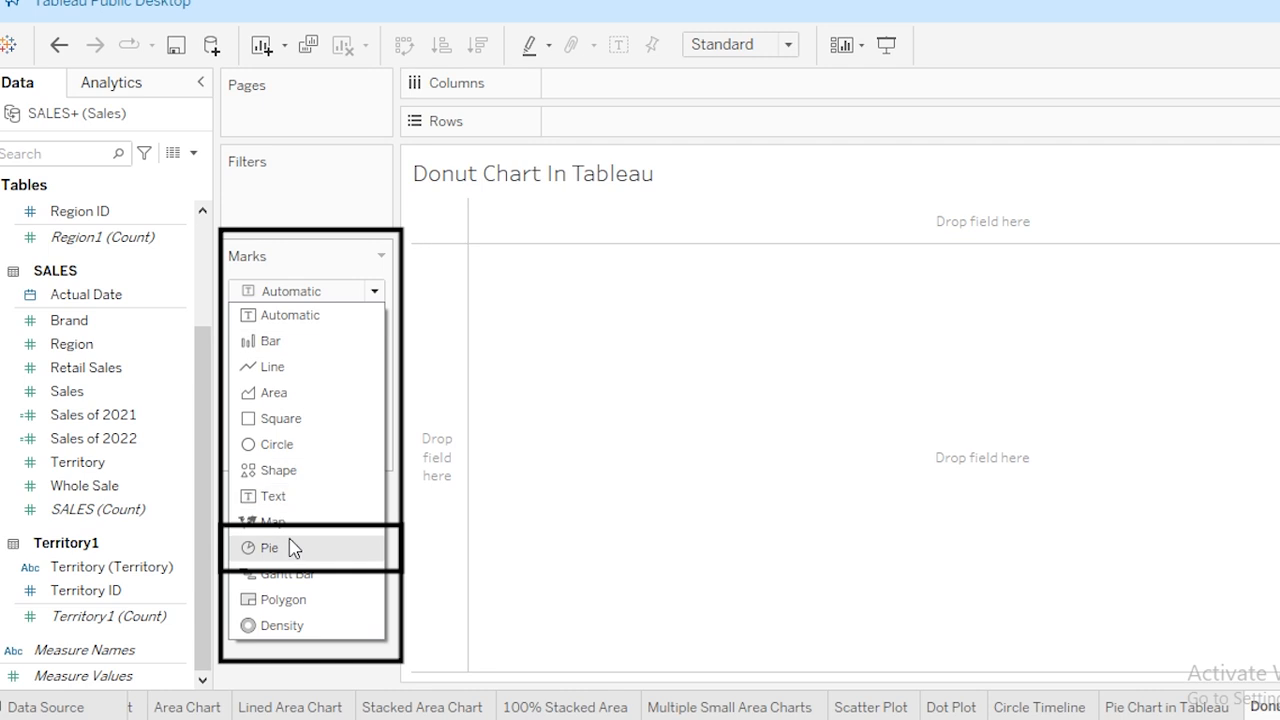
click(268, 548)
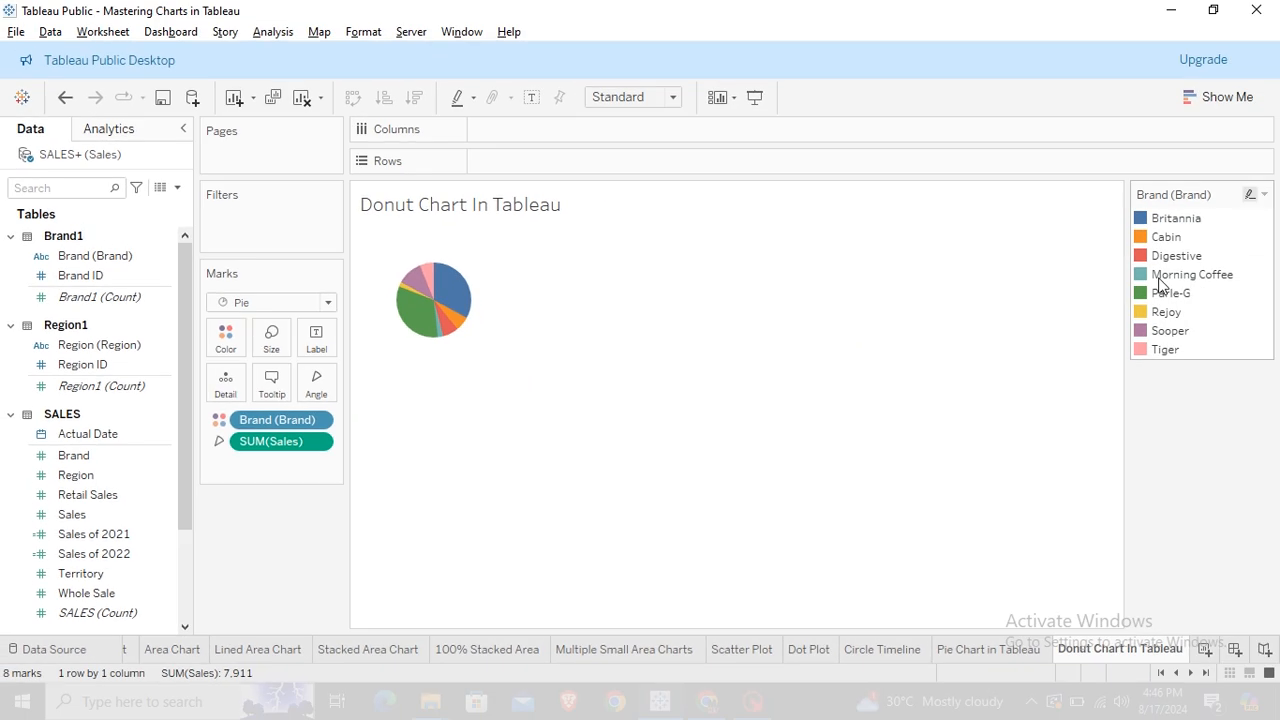
mouse_move(1184, 236)
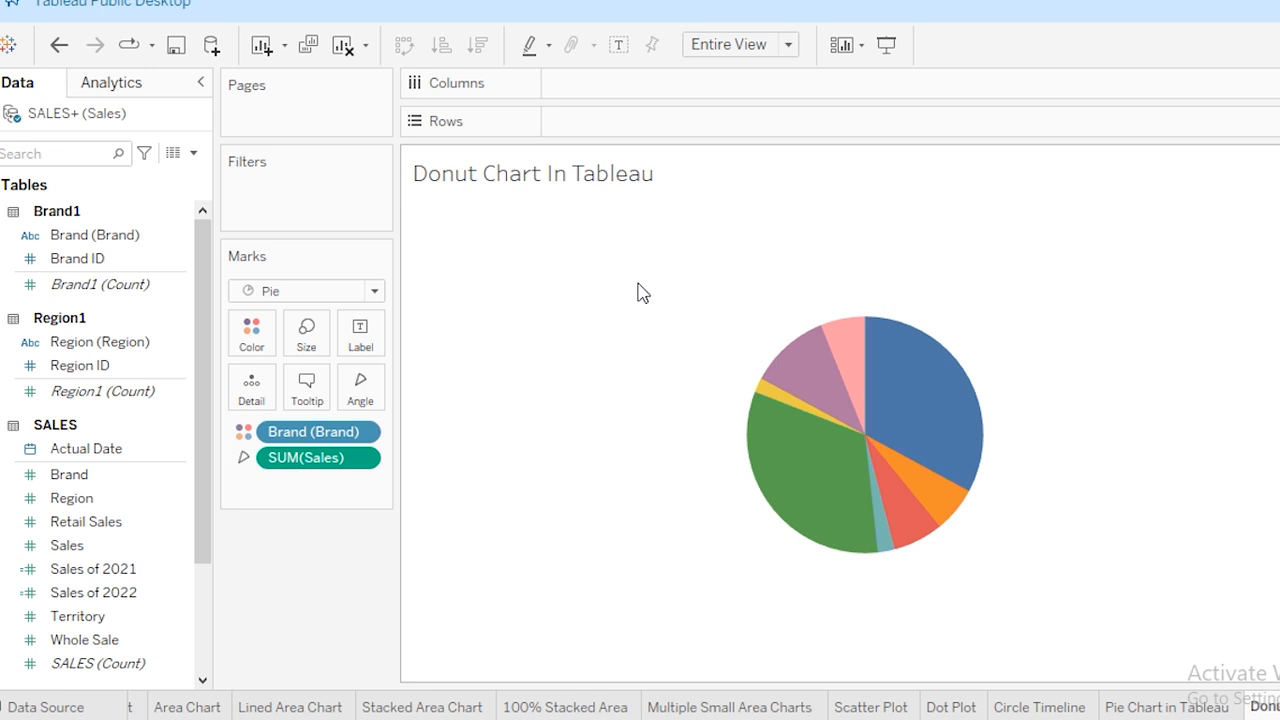
Add two AVG(0) measures on Columns and combine them as a Dual Axis.
text(av)
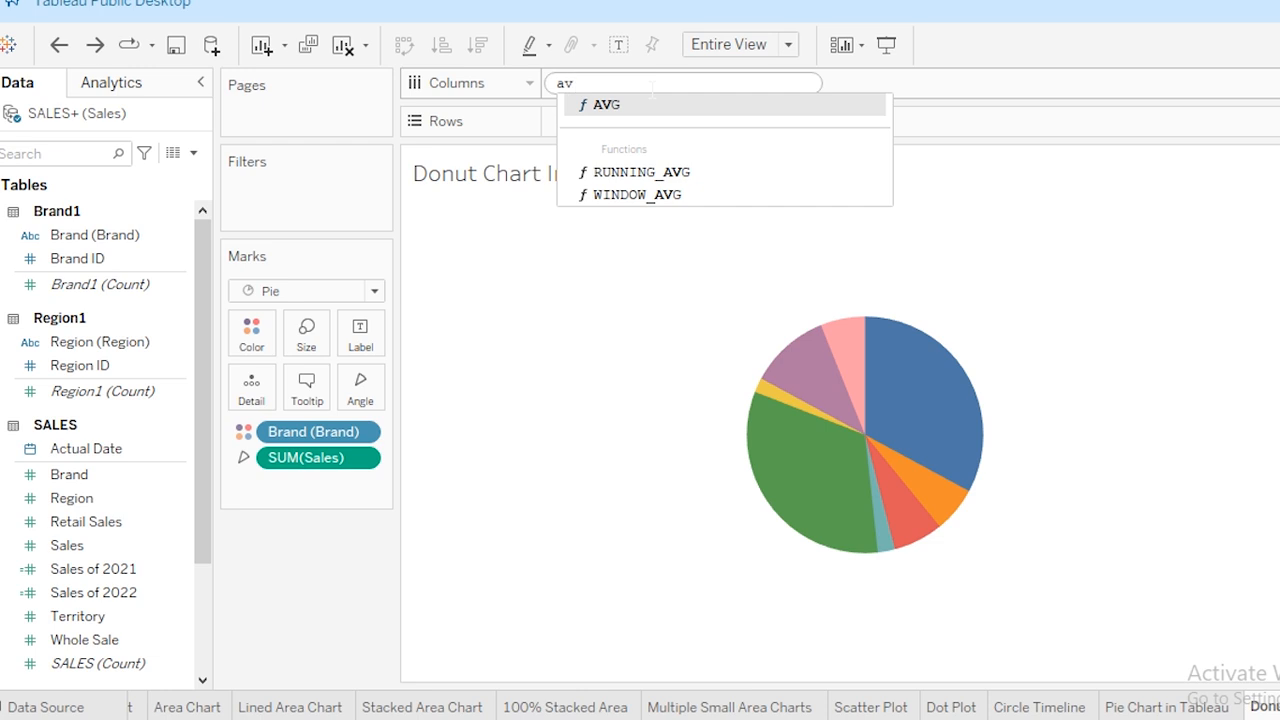
click(608, 104)
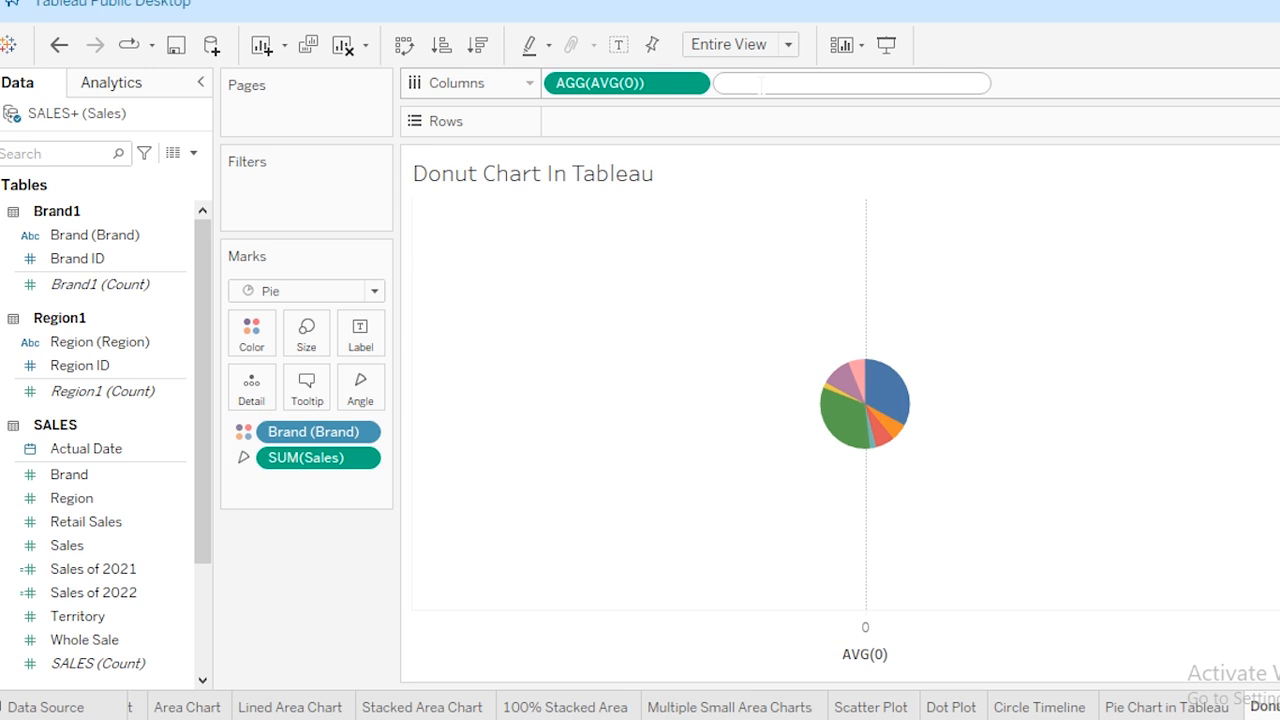
text(AVG(0)))
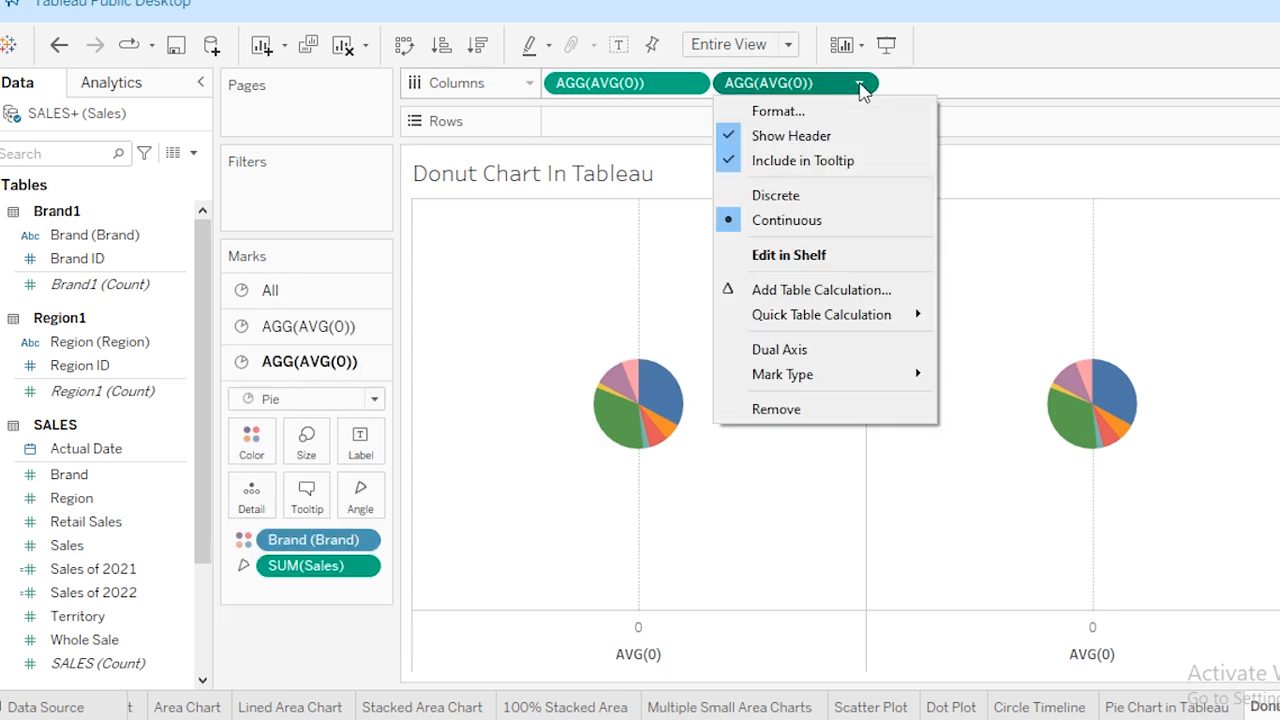
mouse_move(780, 348)
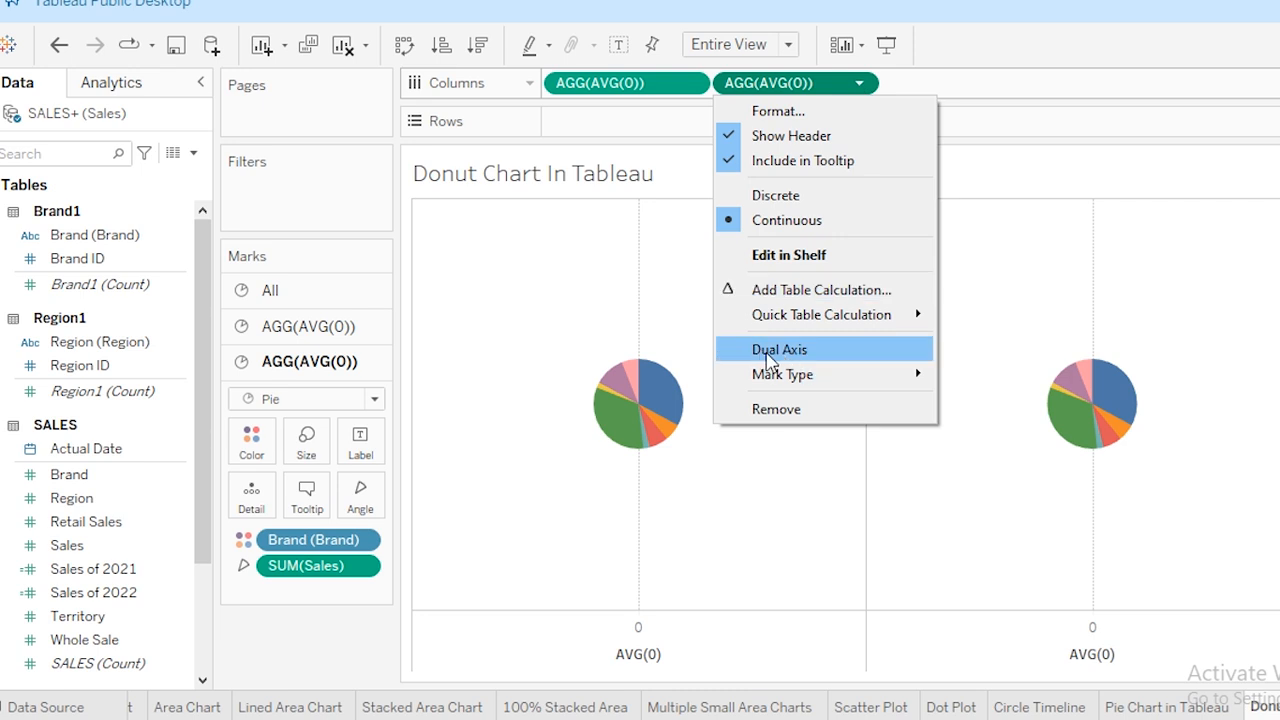
click(780, 348)
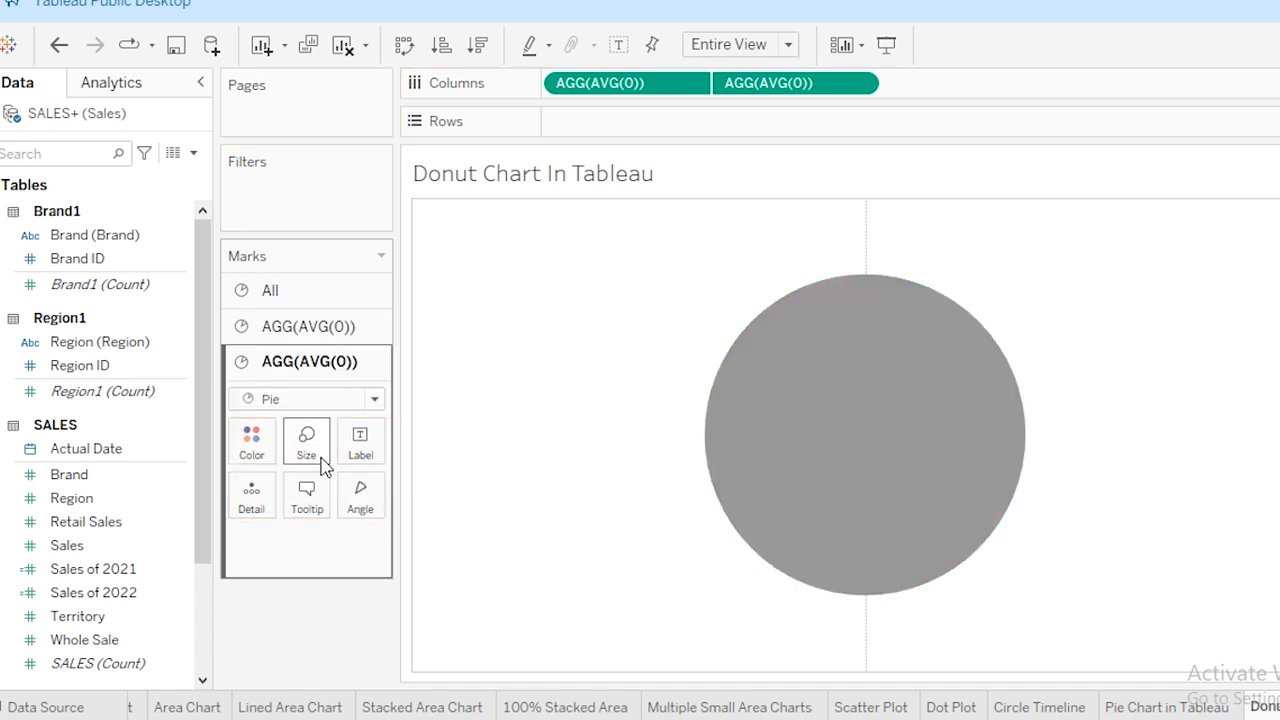
Make the second AVG(0) layer a smaller white circle forming the donut hole.
click(372, 398)
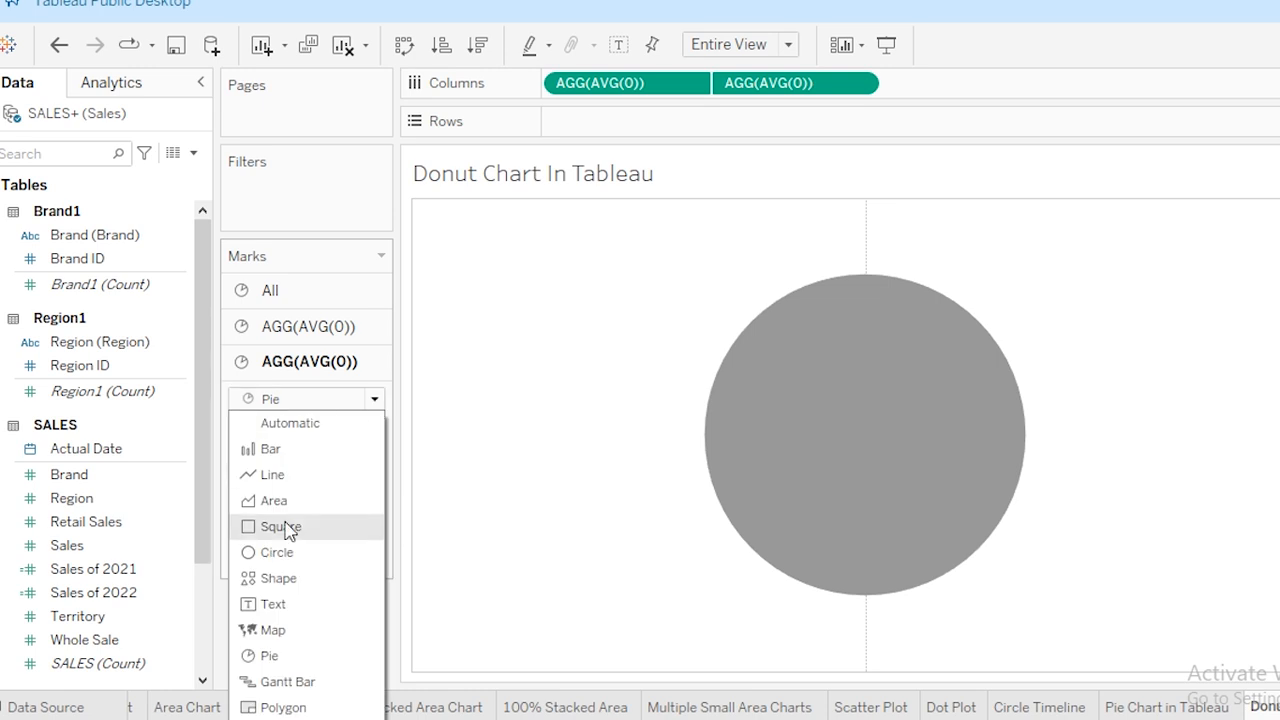
click(276, 552)
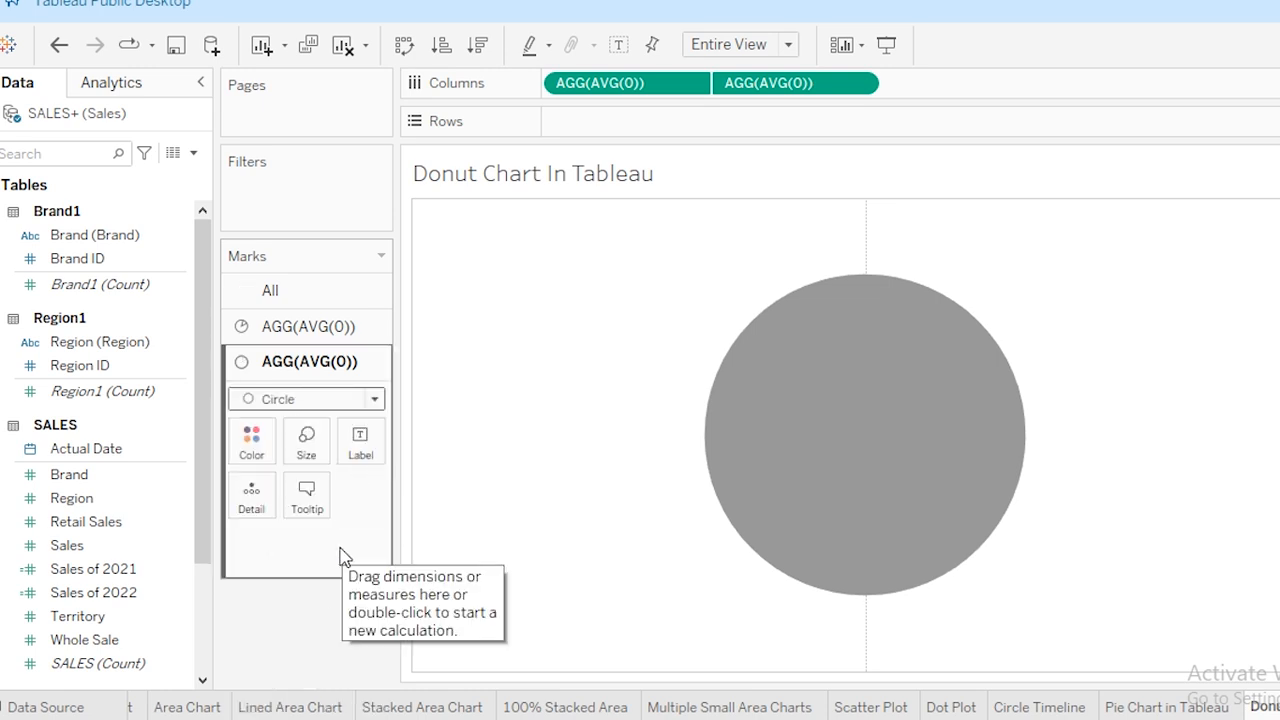
mouse_move(820, 400)
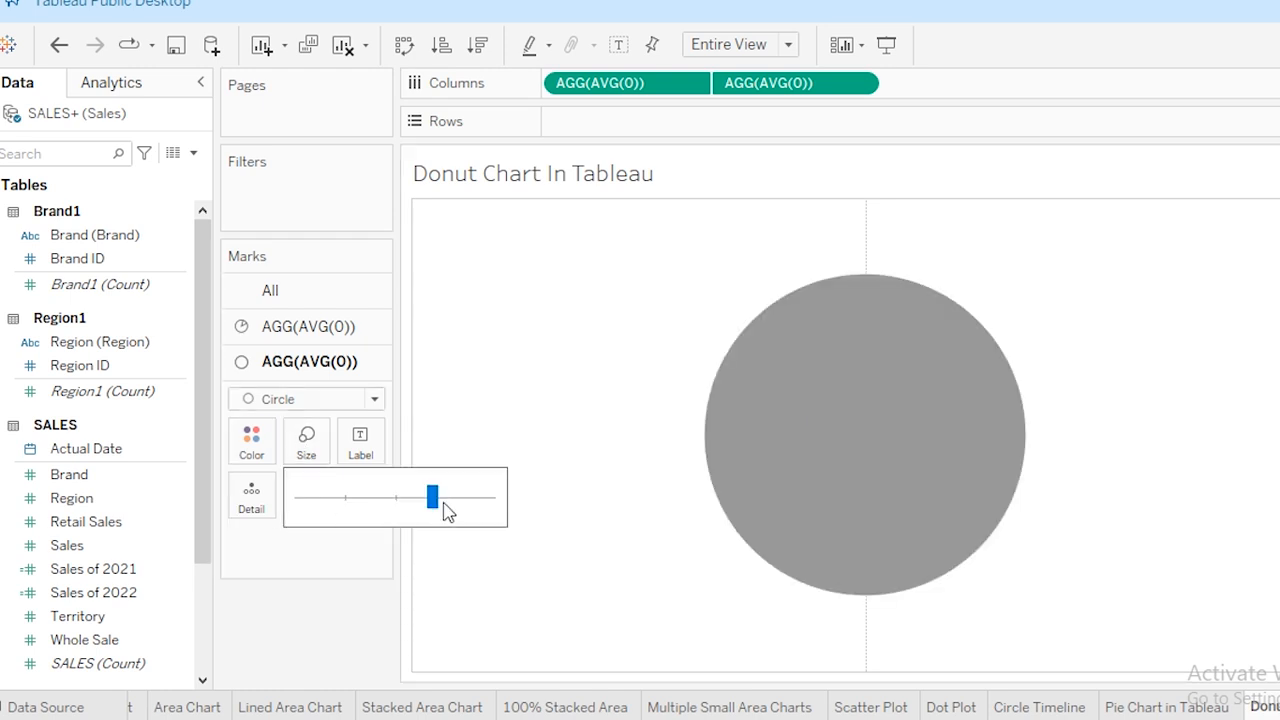
drag(430, 496, 398, 496)
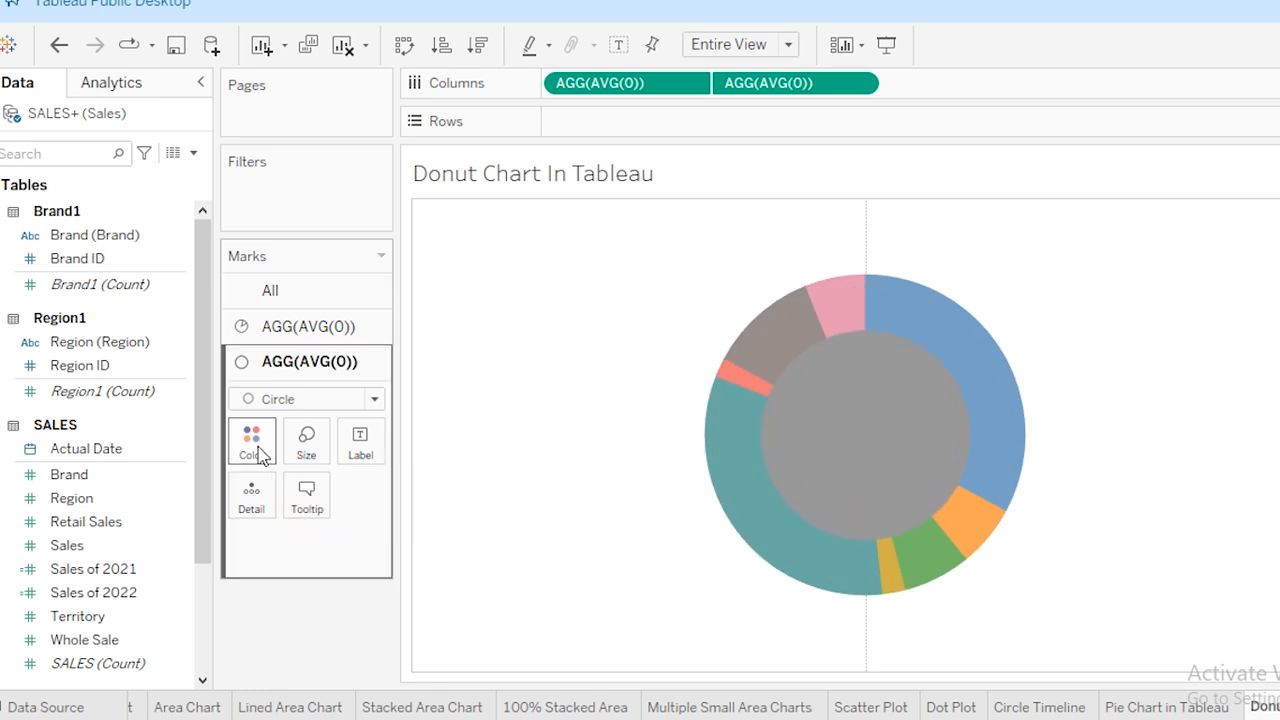
click(252, 440)
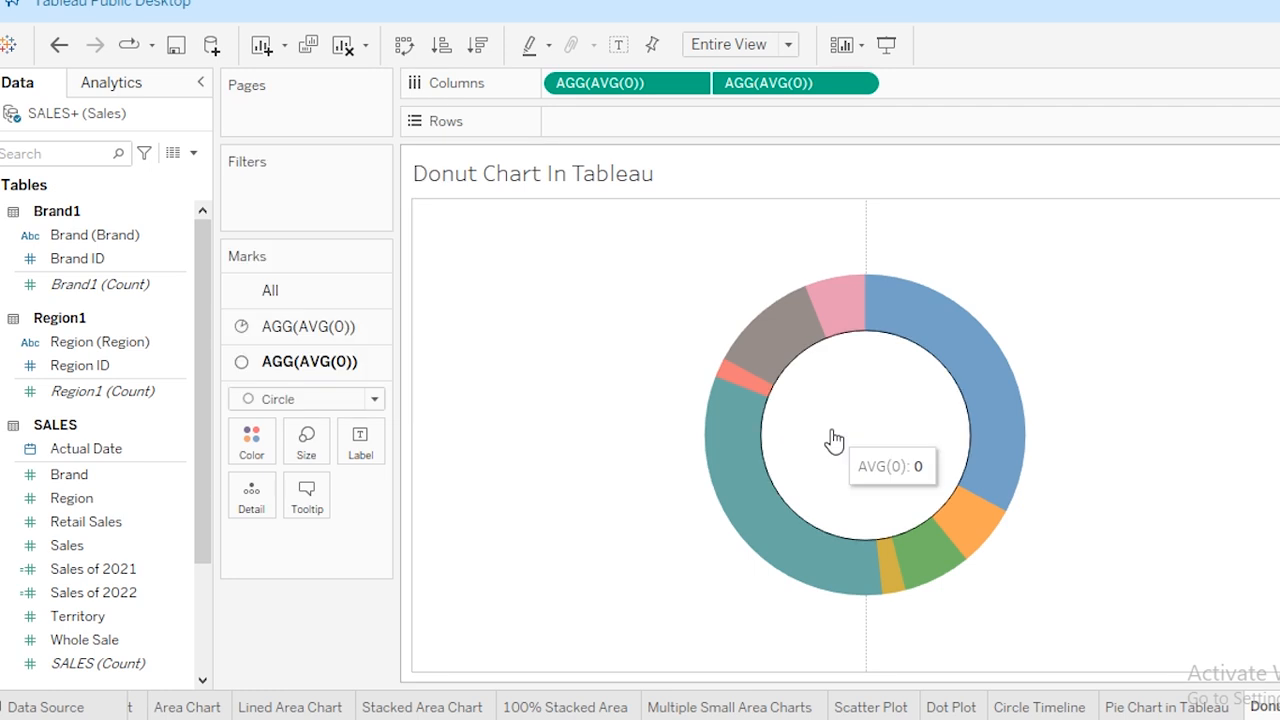
mouse_move(868, 418)
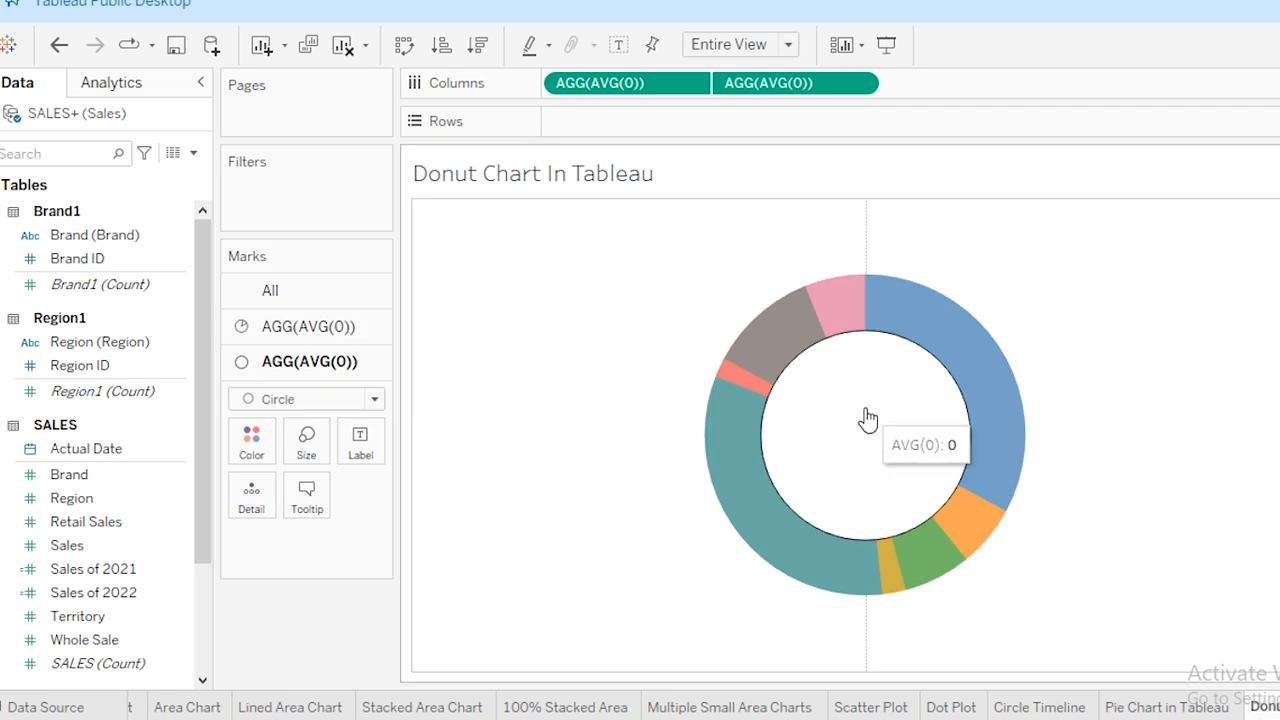
Label the centre circle with SUM(Sales) and centre-align it.
click(68, 544)
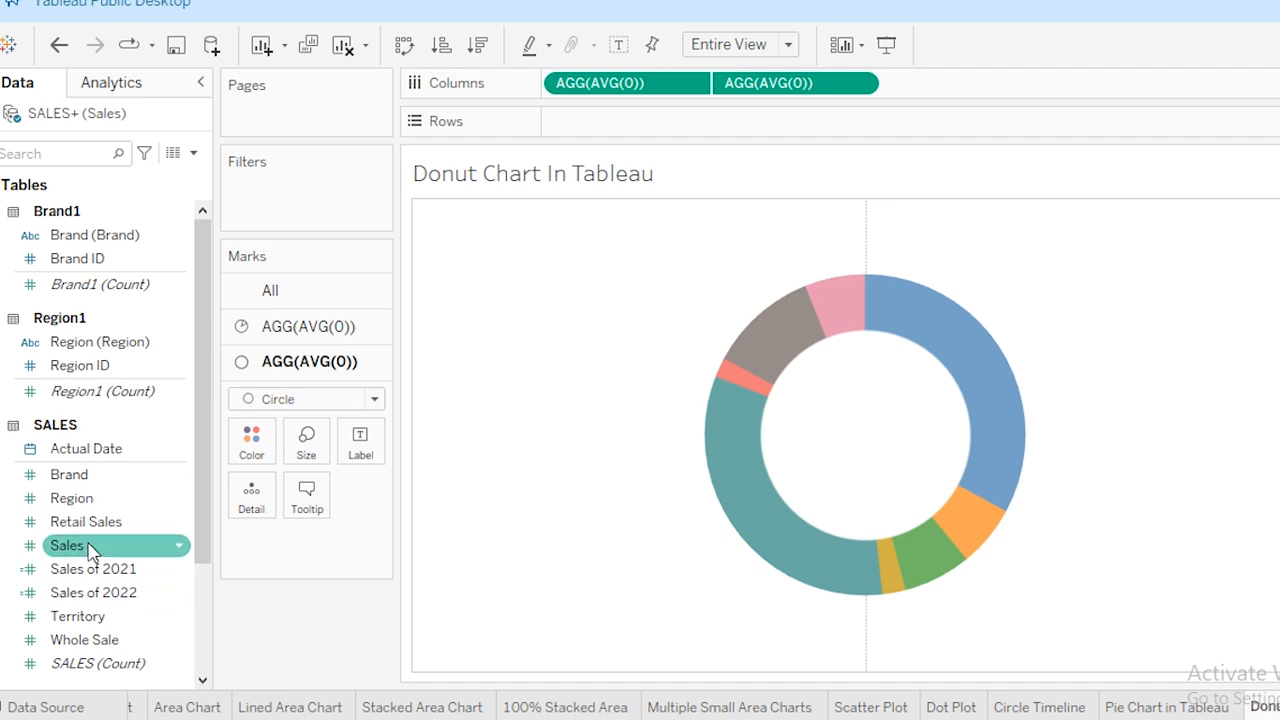
drag(68, 544, 360, 440)
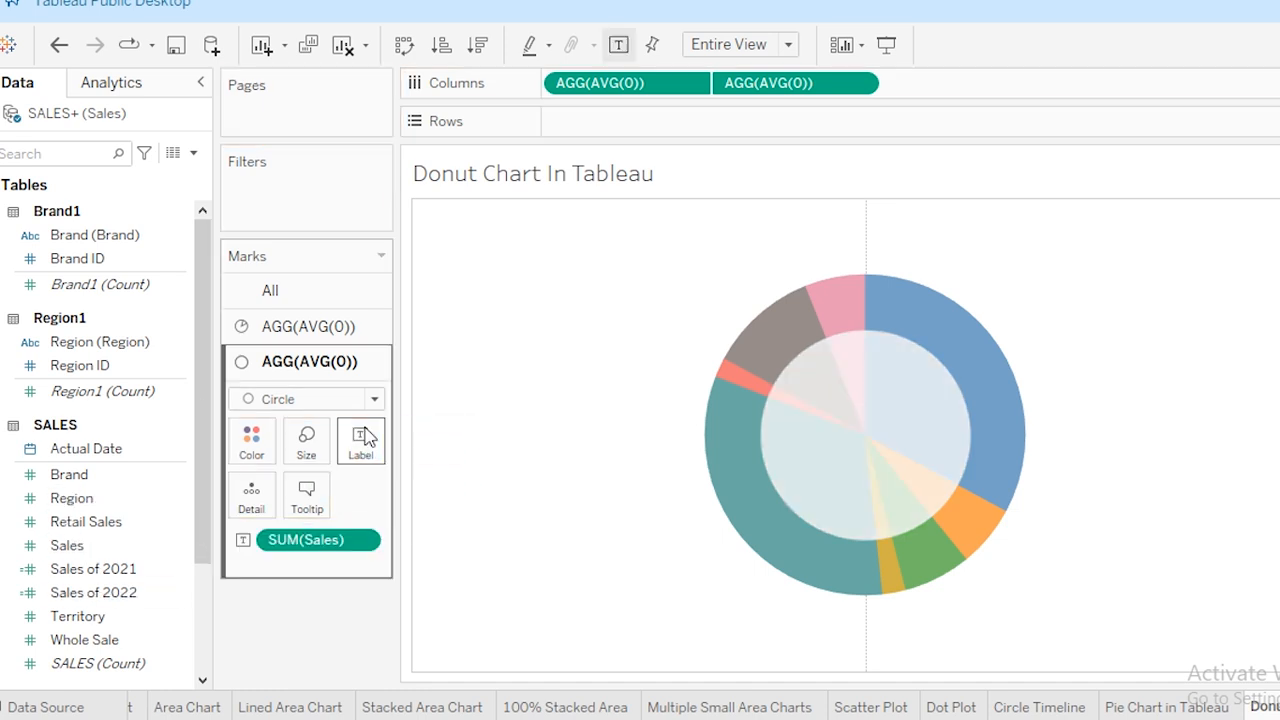
click(360, 440)
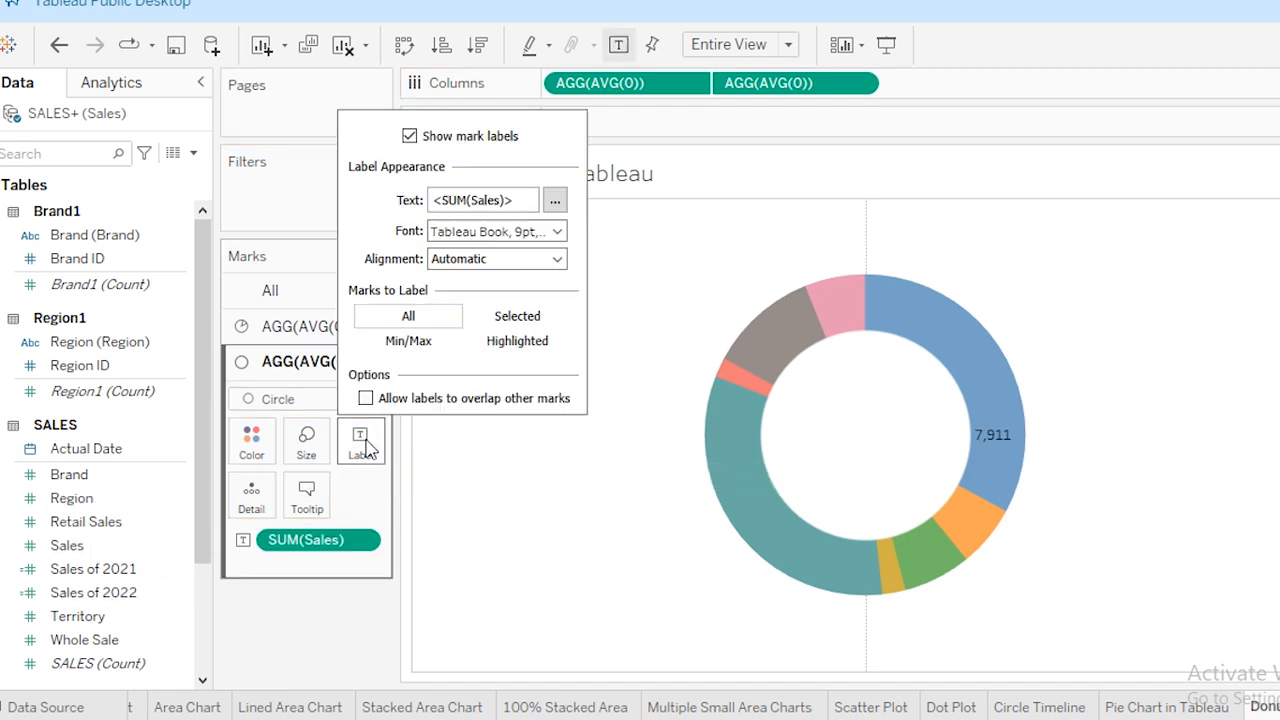
click(556, 258)
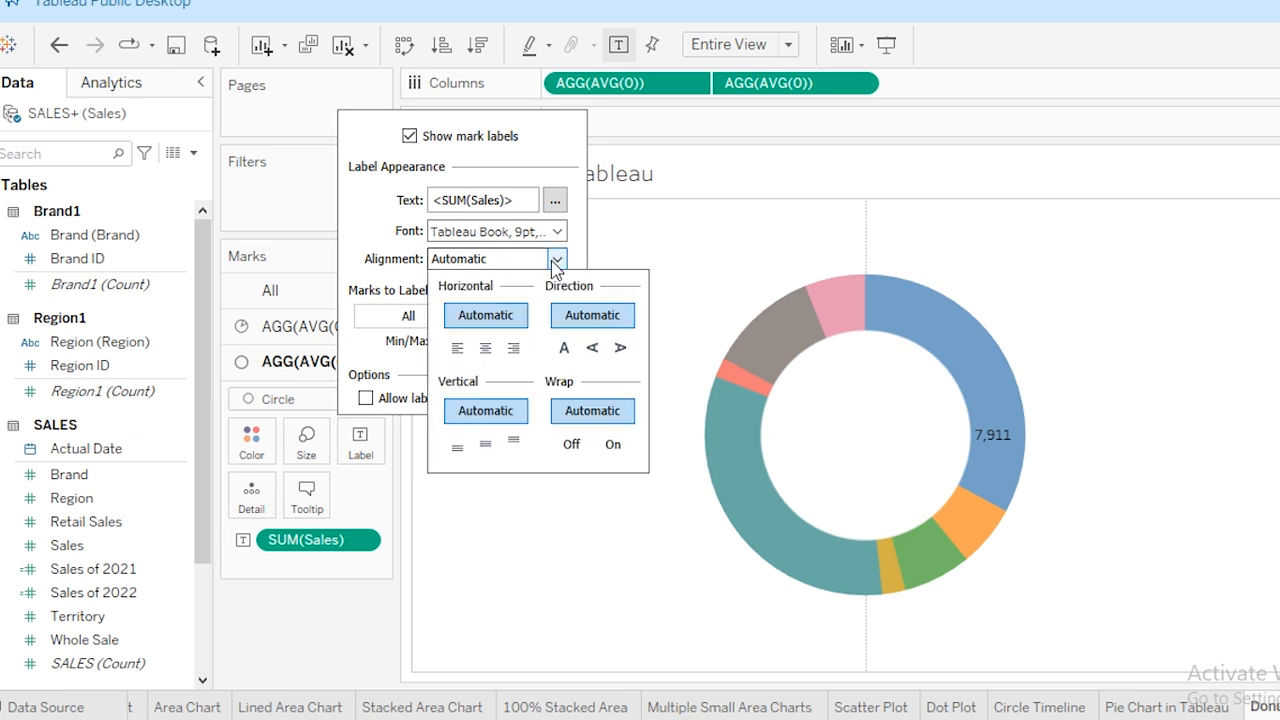
click(484, 348)
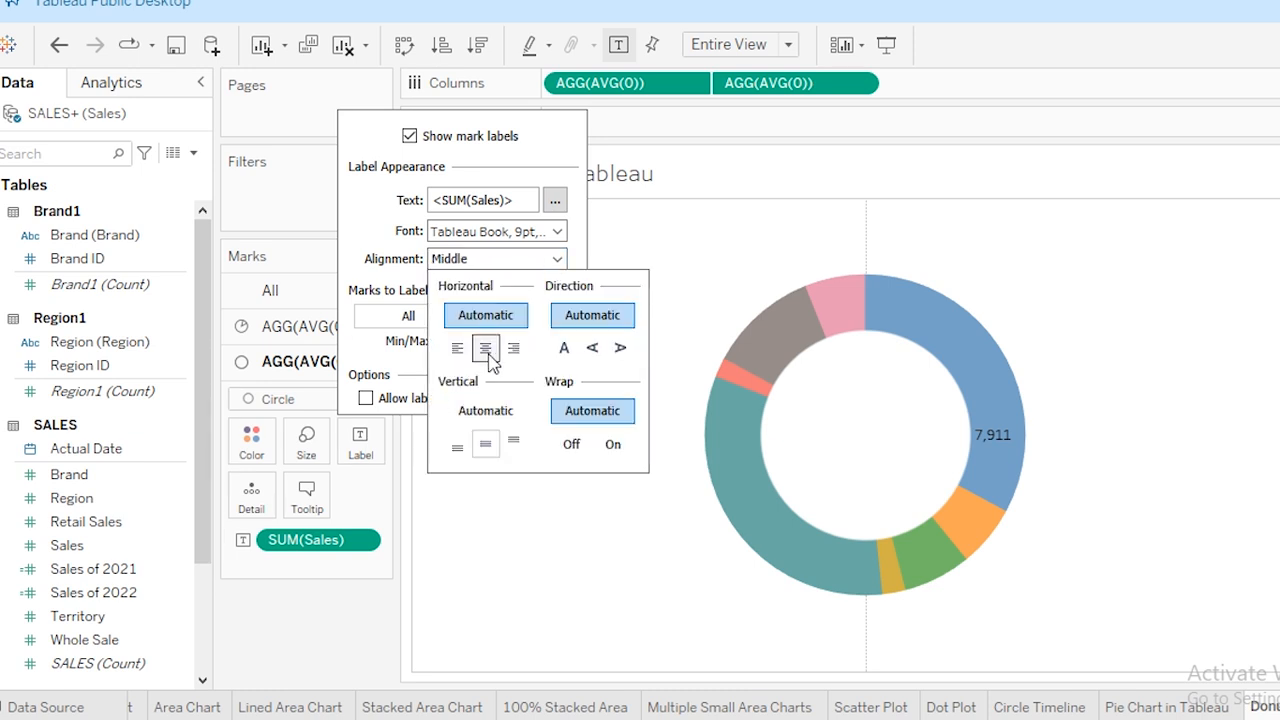
Edit the label text to add a 'Total Sales' line beneath the total and format it.
click(556, 232)
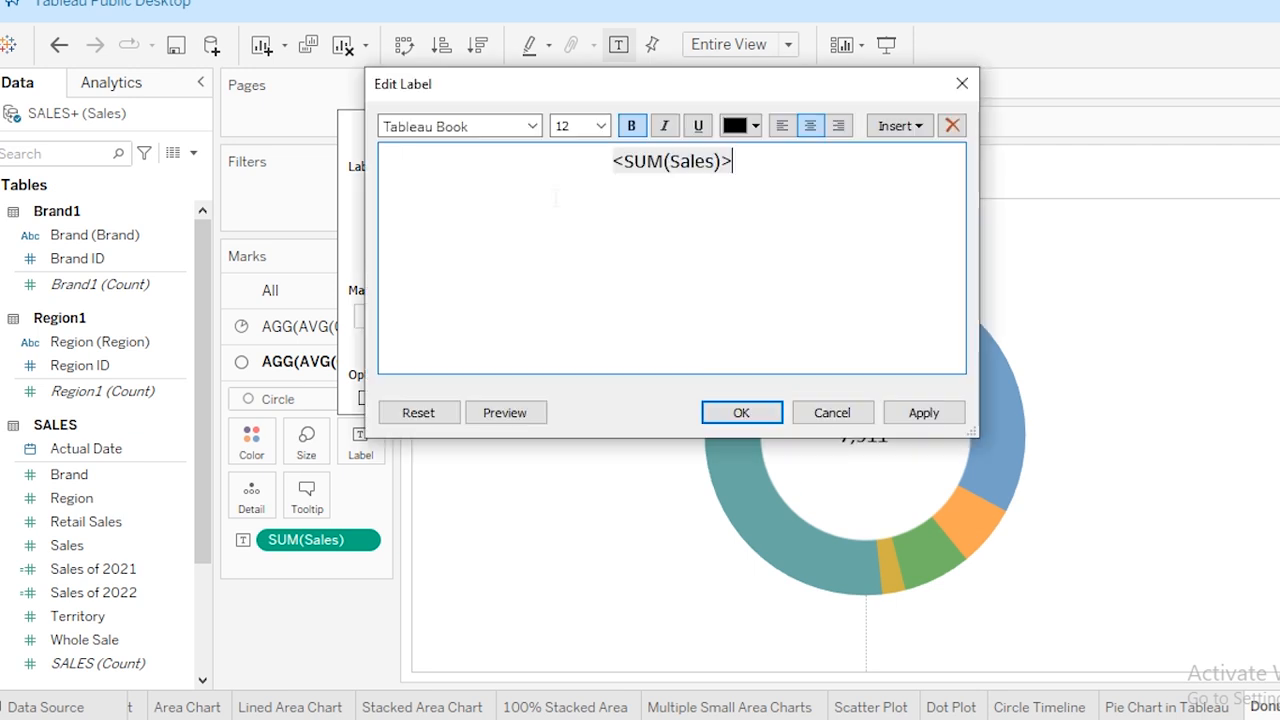
text(Total Sales)
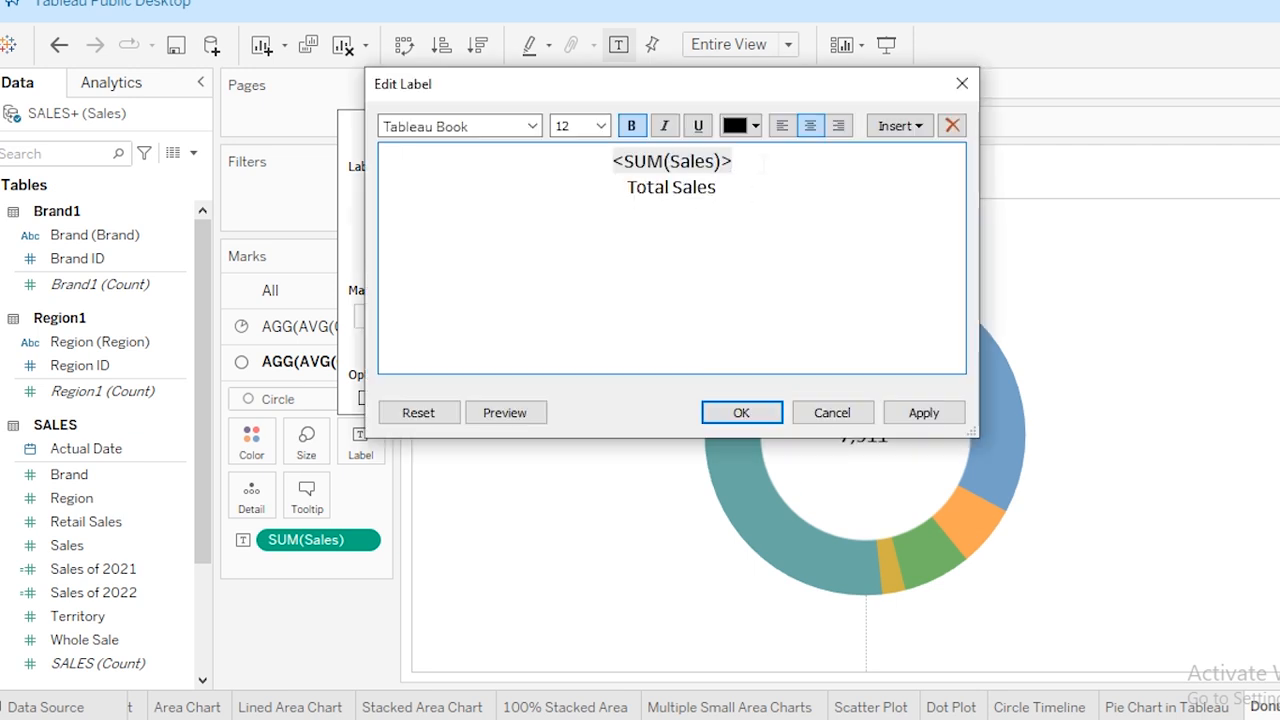
double_click(672, 188)
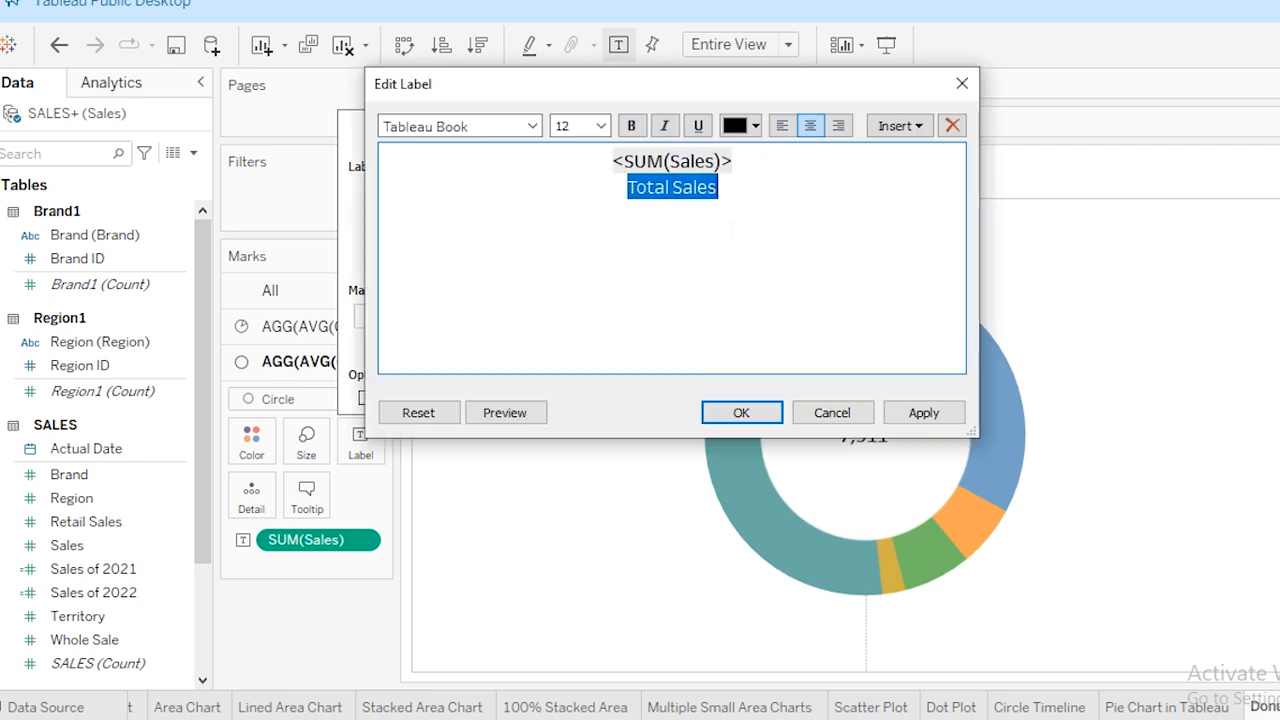
click(632, 124)
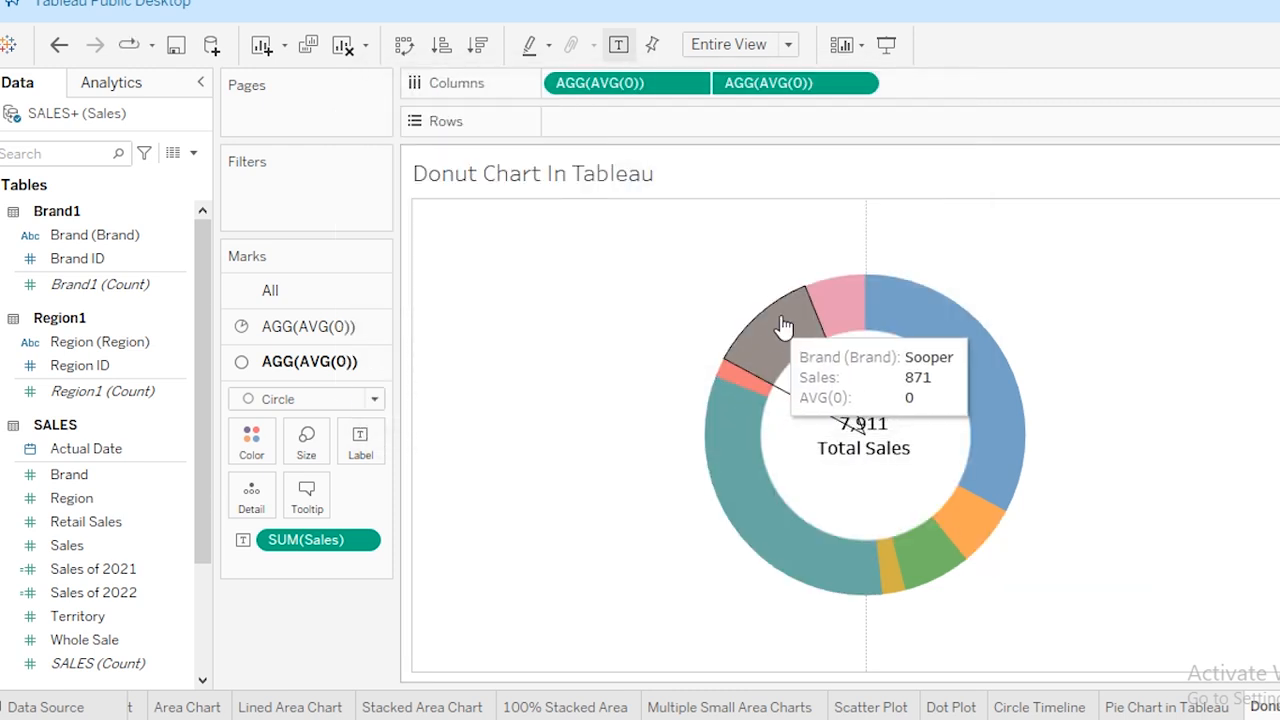
mouse_move(780, 348)
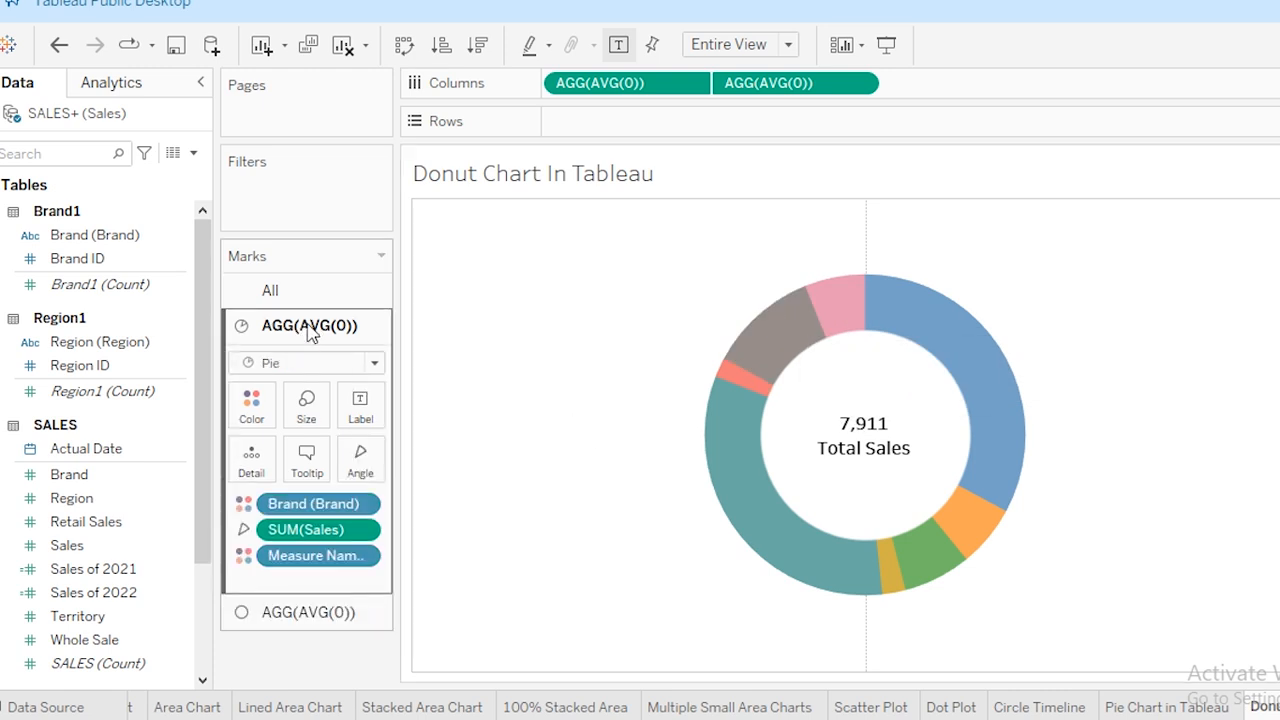
mouse_move(304, 332)
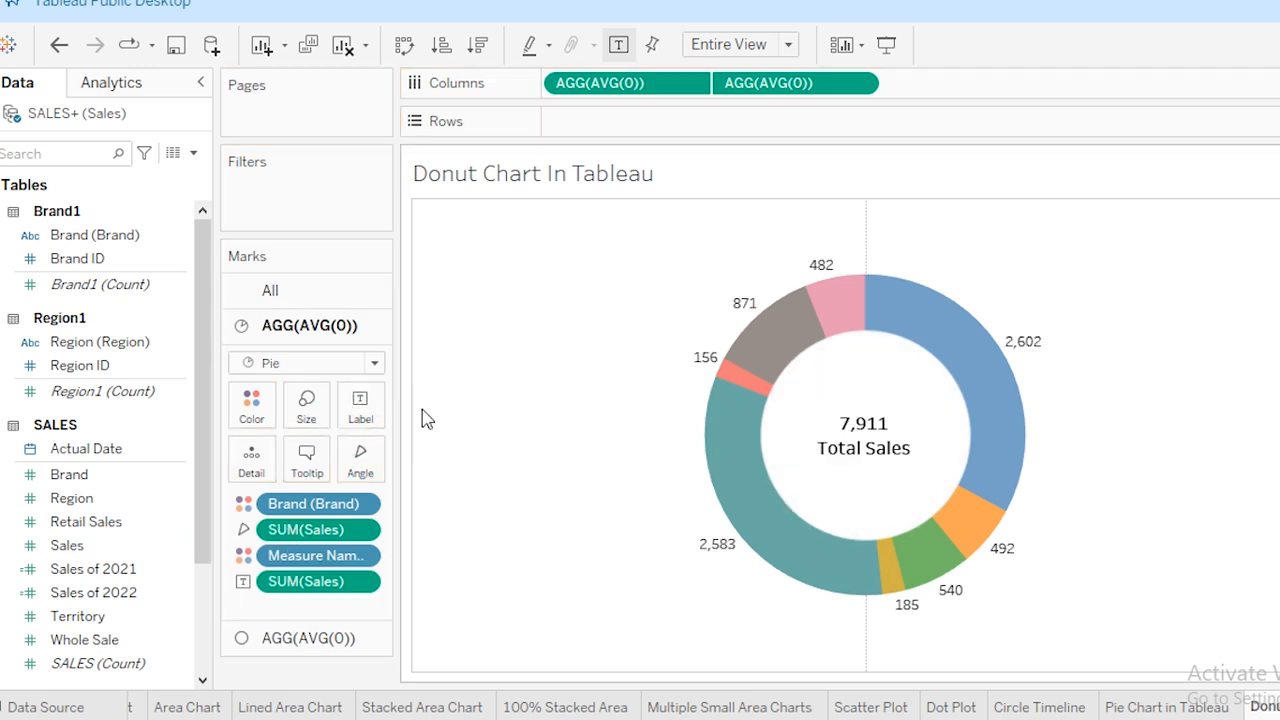
Add the Sales value as a label on each donut slice.
click(94, 234)
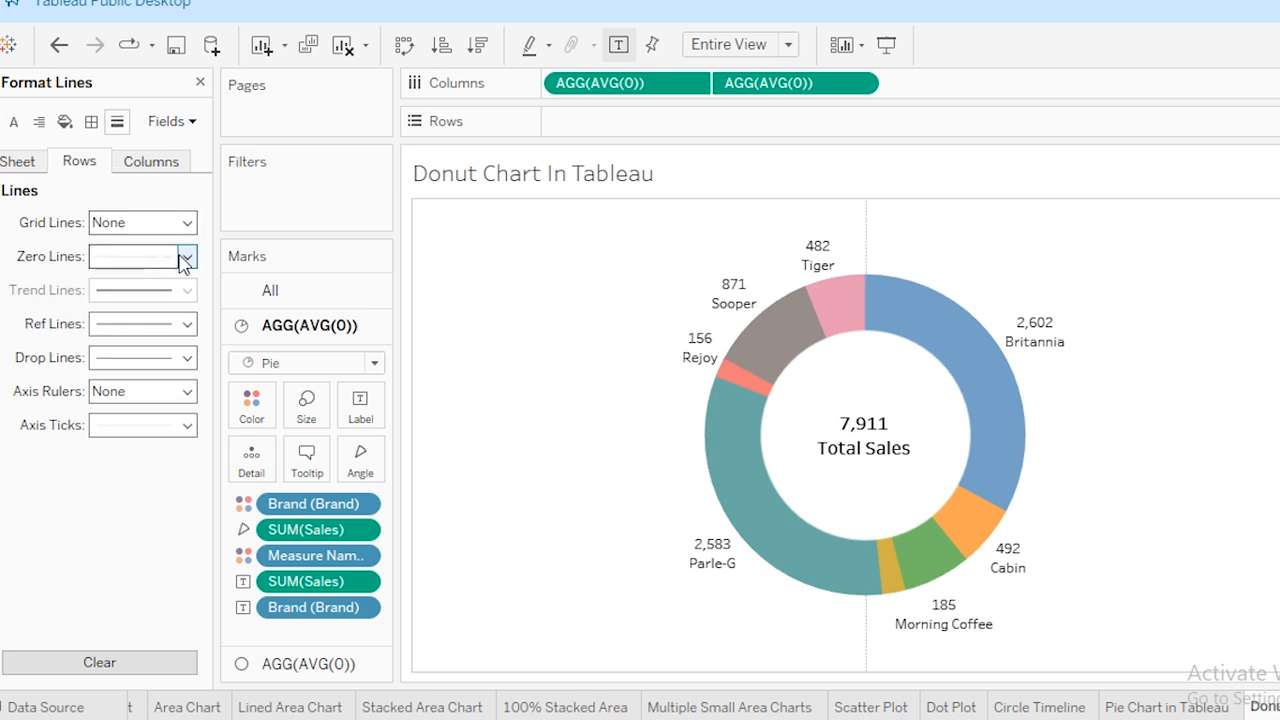
Set Zero Lines to None for both Rows and Columns in Format Lines.
click(184, 256)
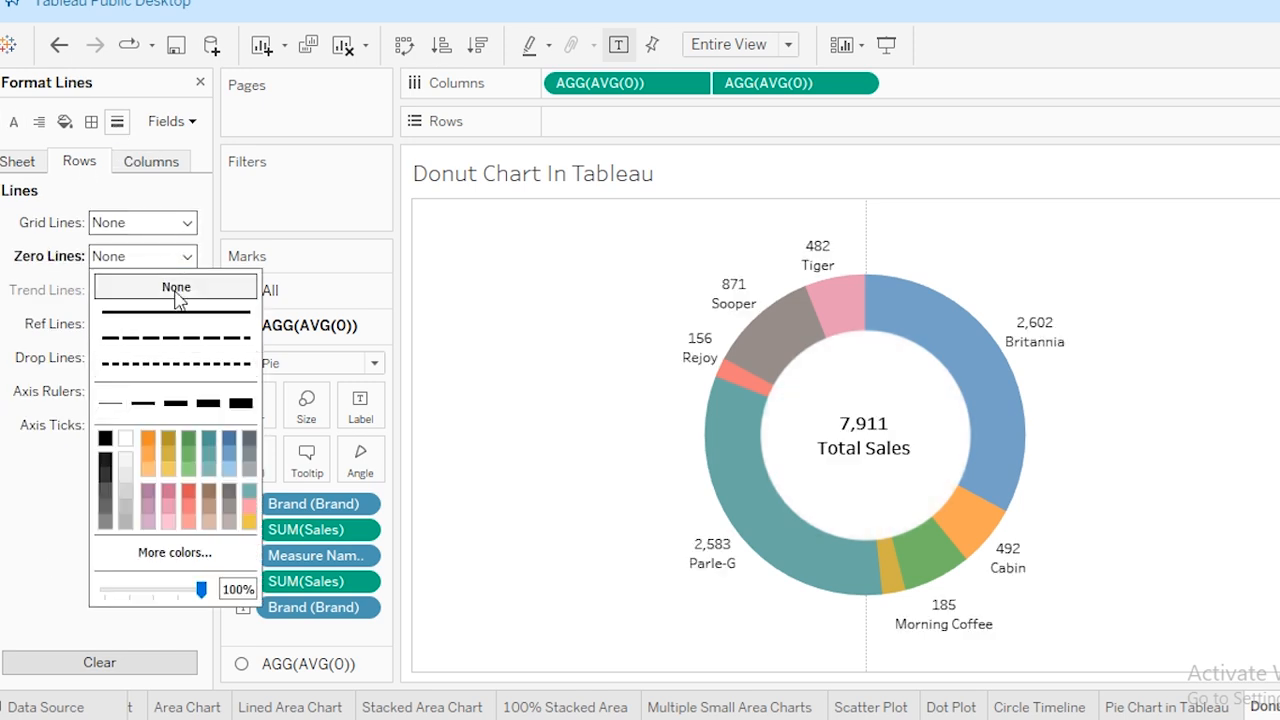
click(152, 160)
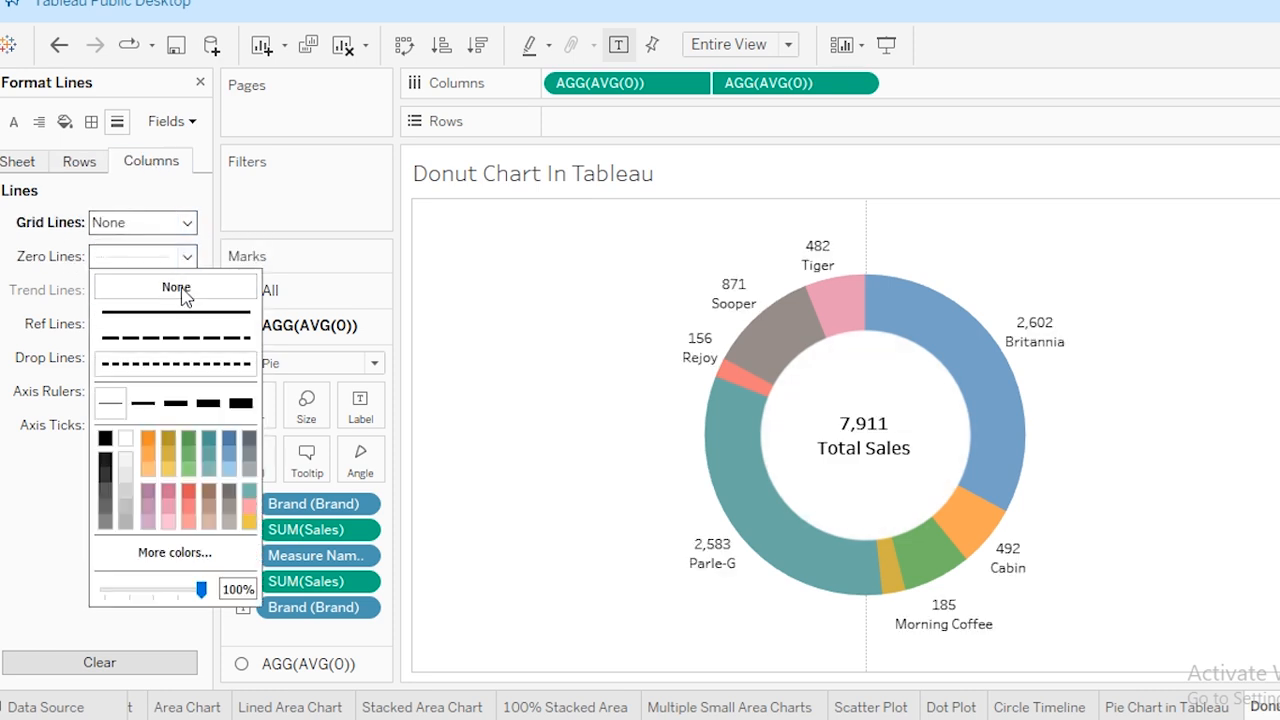
click(176, 288)
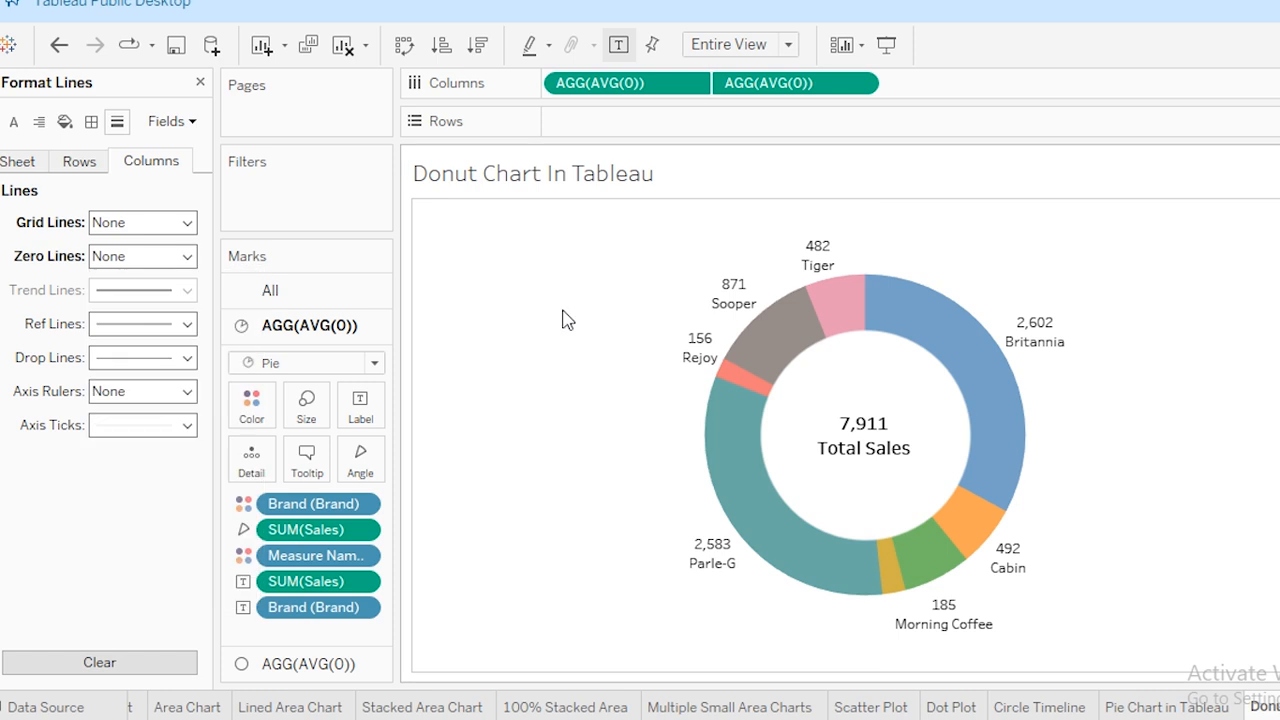